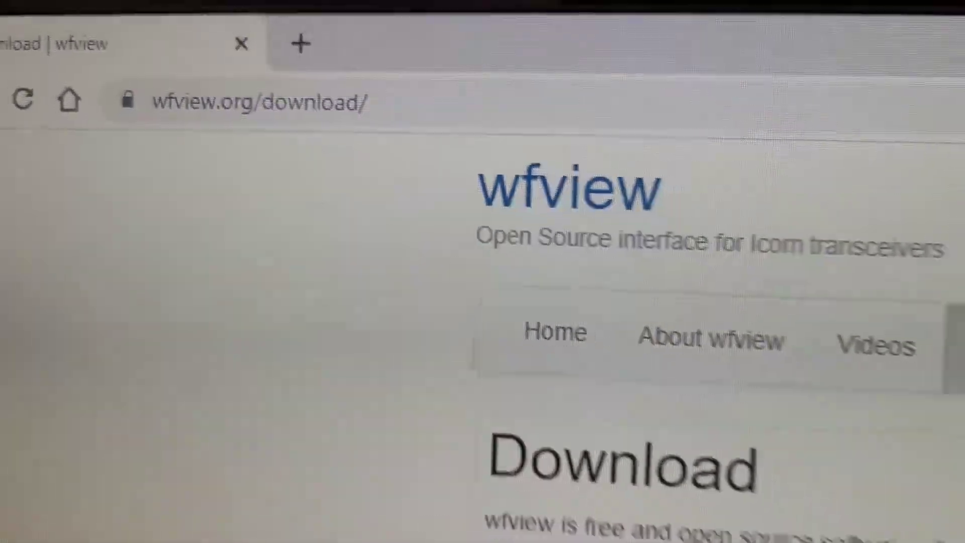
# Step: Scroll the wfview page to read the Raspberry Pi Debian build script commands
pyautogui.scroll(-3)
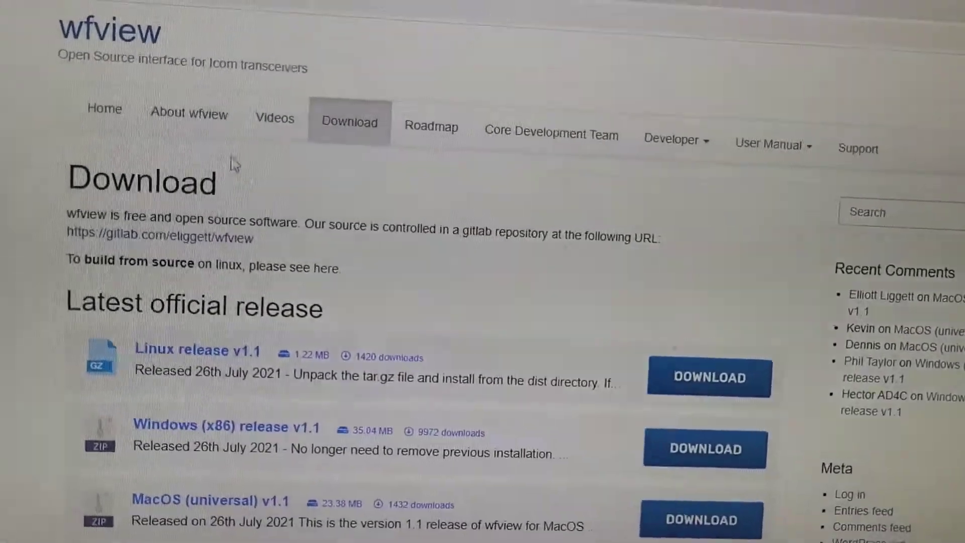
pyautogui.scroll(-3)
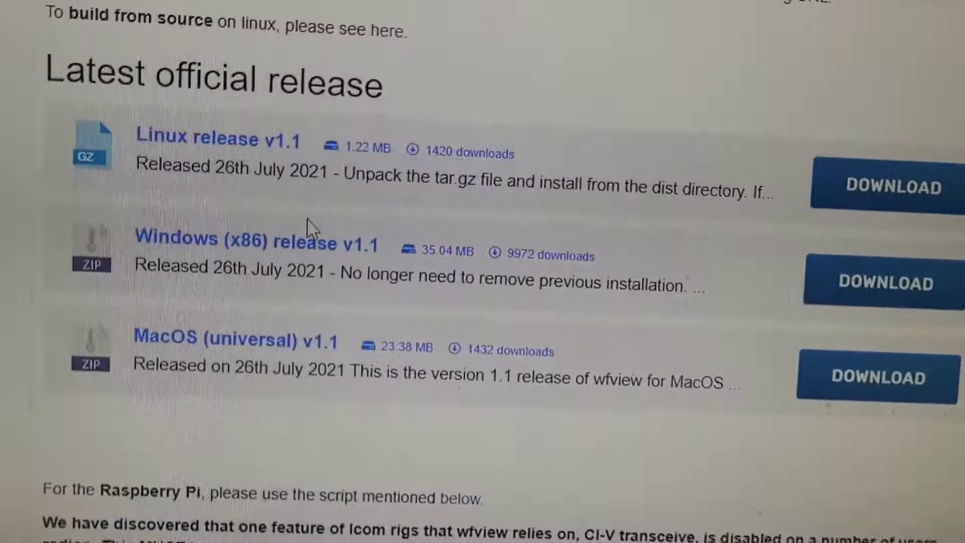
pyautogui.scroll(-3)
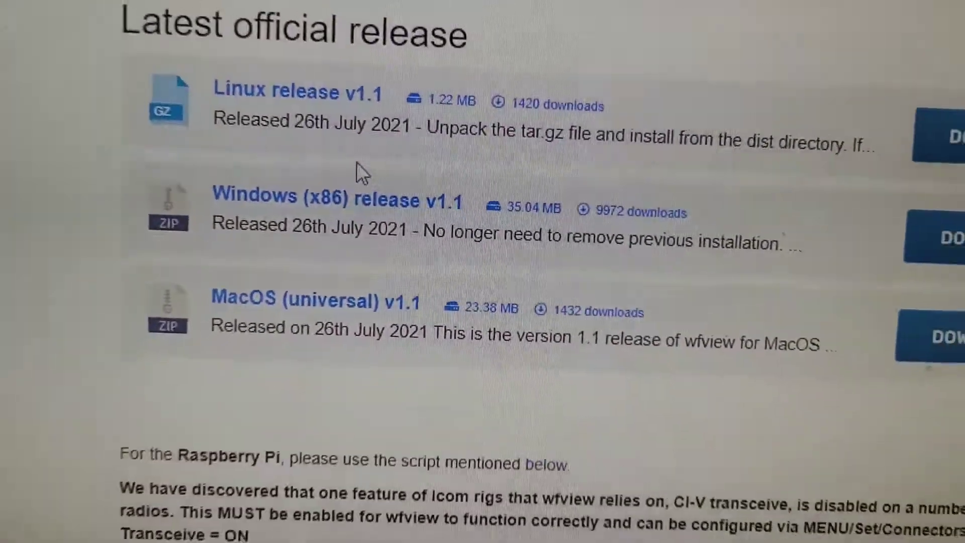
pyautogui.scroll(-3)
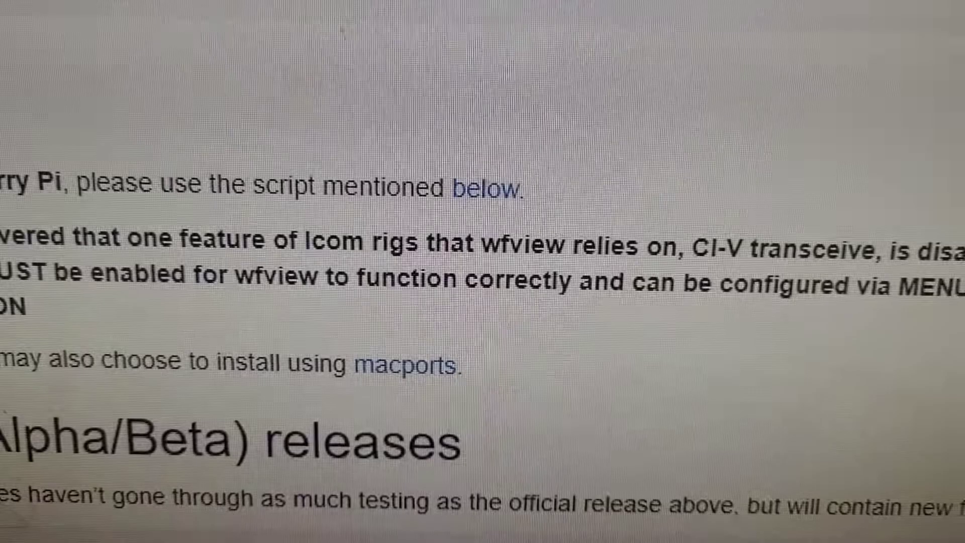
pyautogui.scroll(3)
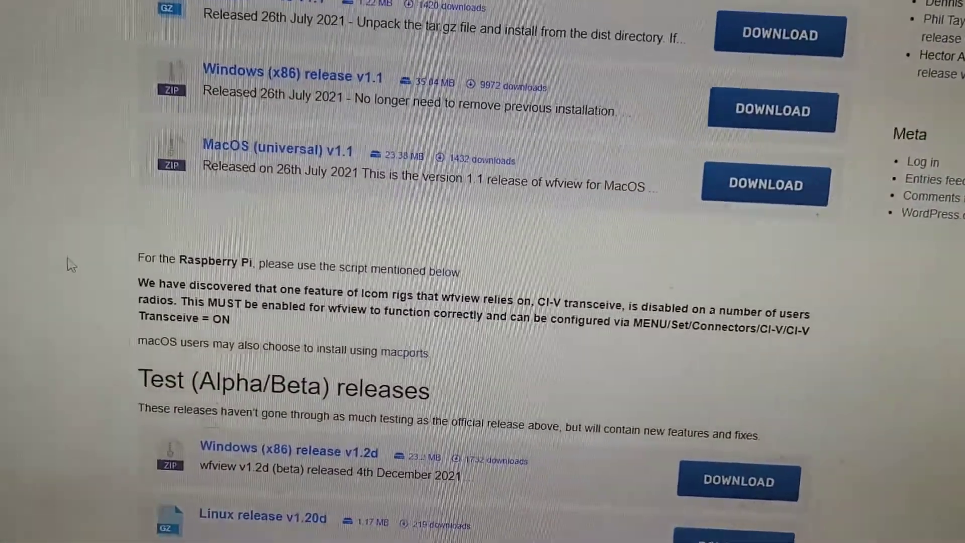
pyautogui.scroll(-3)
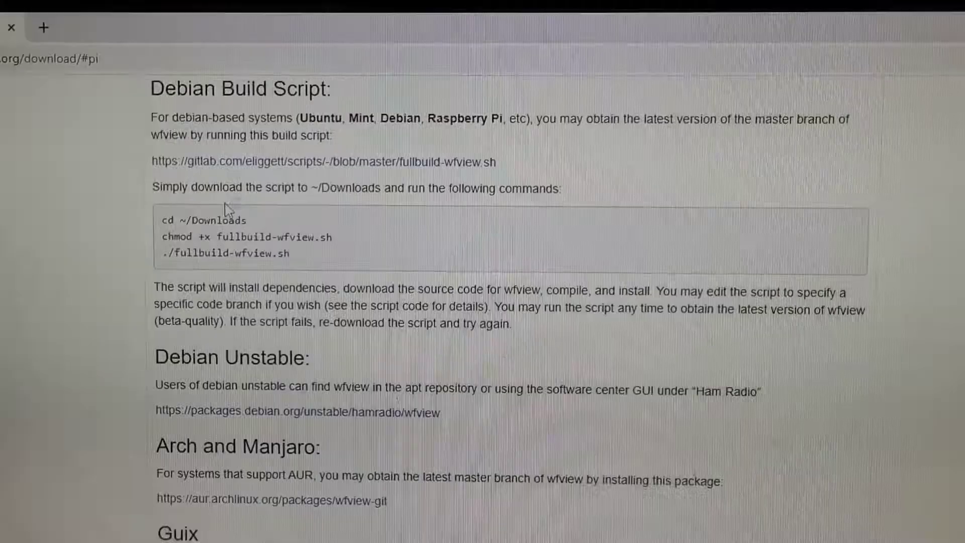
pyautogui.scroll(-3)
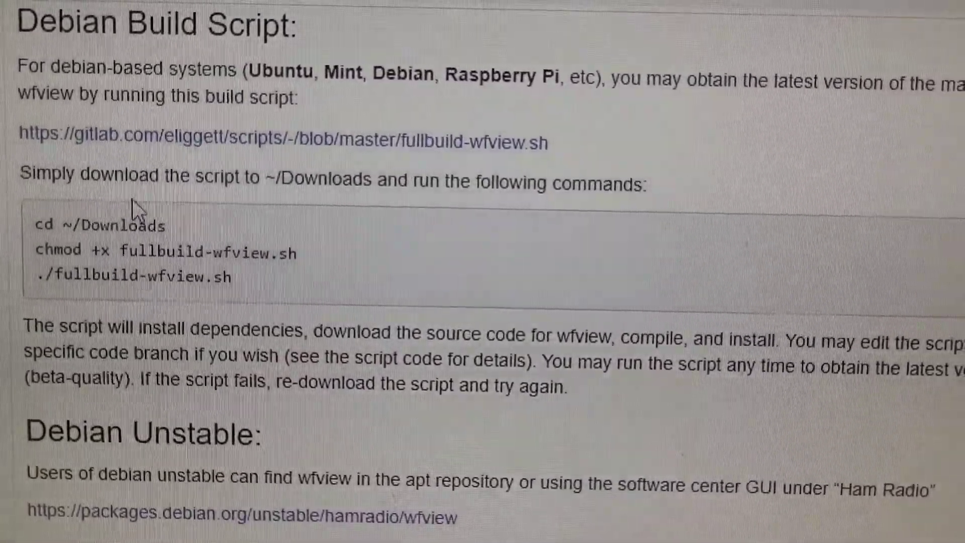
pyautogui.scroll(-3)
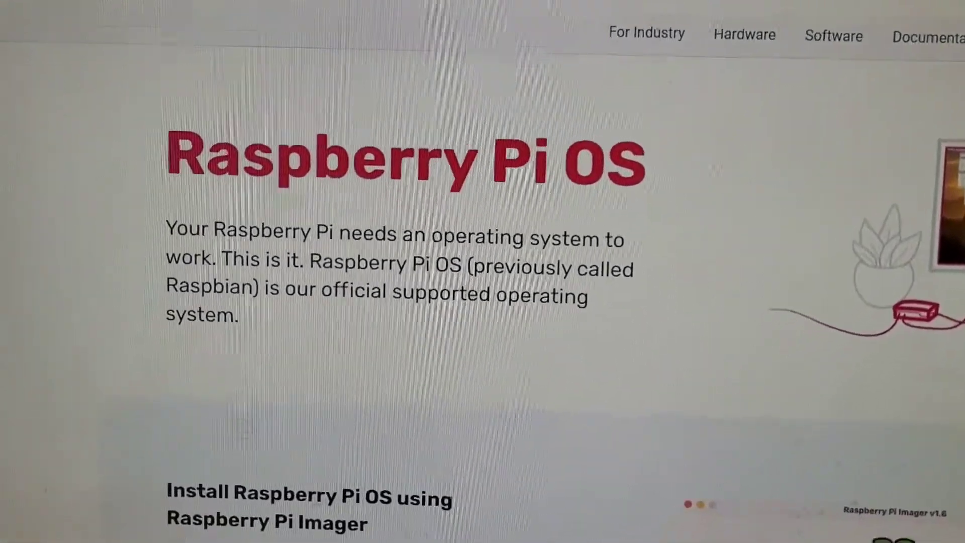
# Step: Scroll the Raspberry Pi OS page down to the Windows download for imager_1.7.1.exe
pyautogui.scroll(-3)
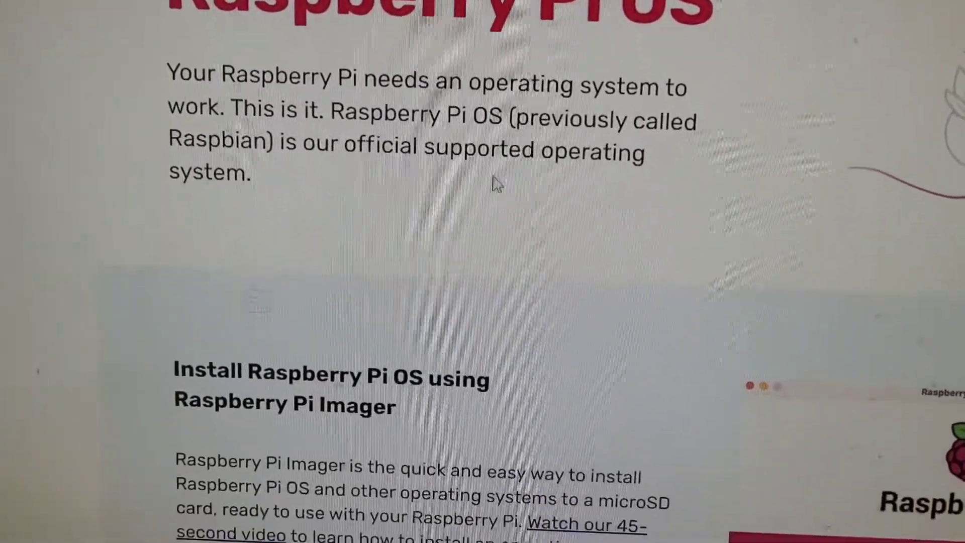
pyautogui.scroll(-3)
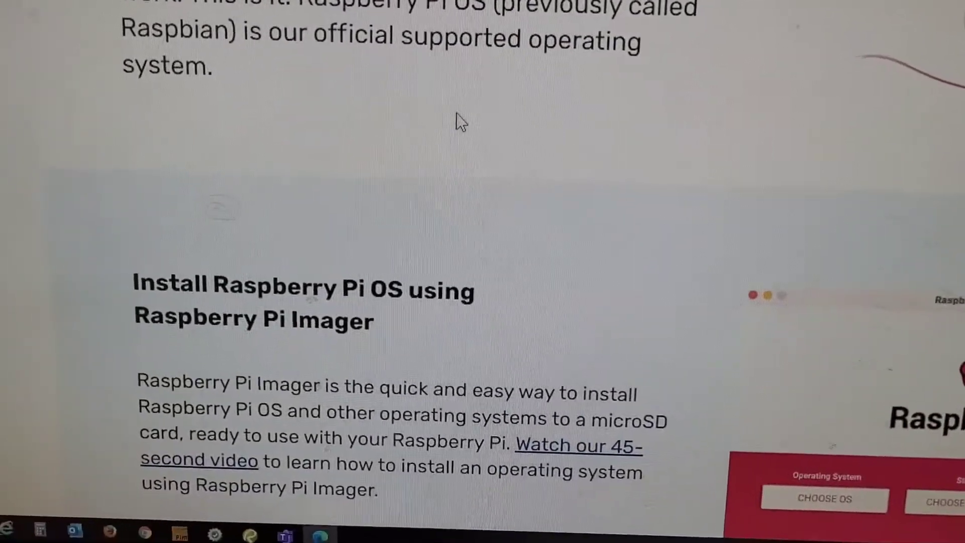
pyautogui.scroll(-3)
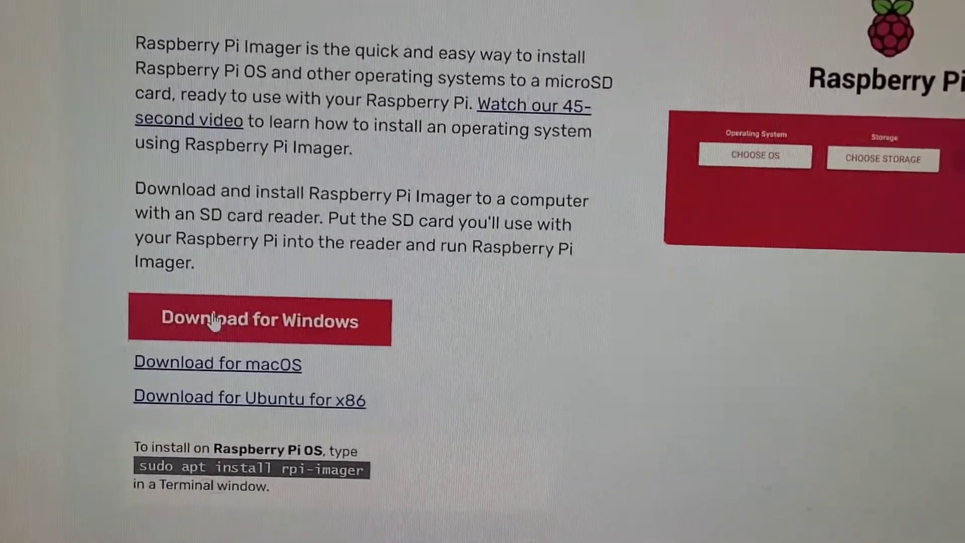
pyautogui.scroll(-3)
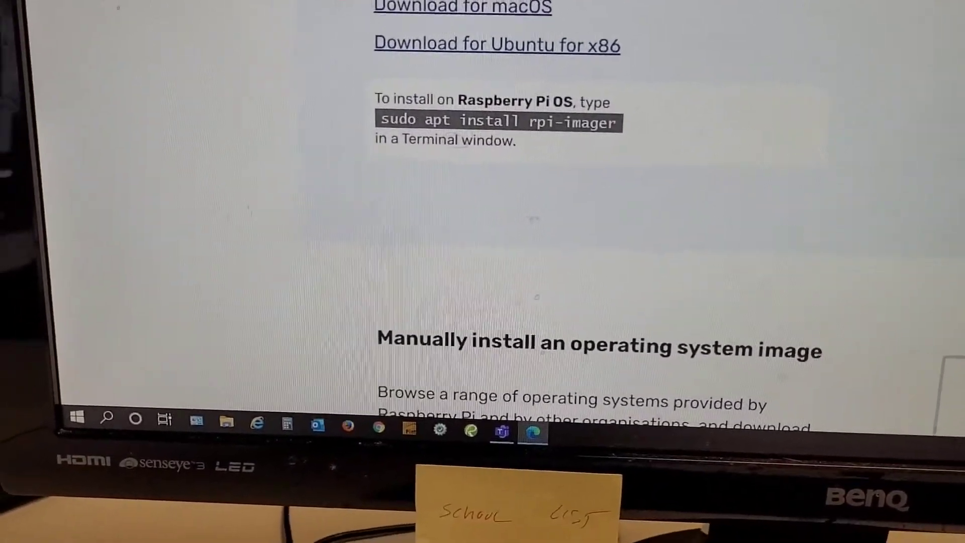
pyautogui.scroll(-3)
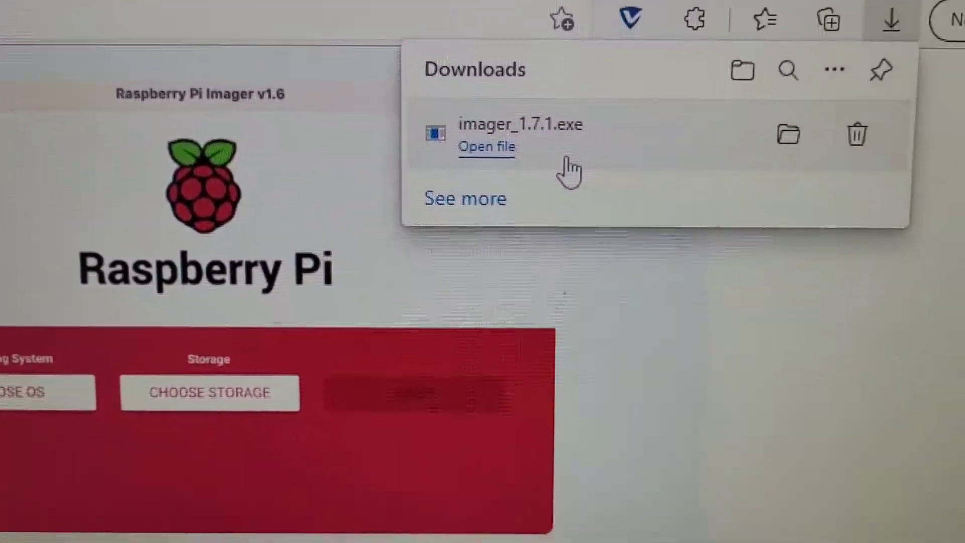
# Step: Run imager_1.7.1.exe, install Raspberry Pi Imager and finish with it launching
pyautogui.click(485, 147)
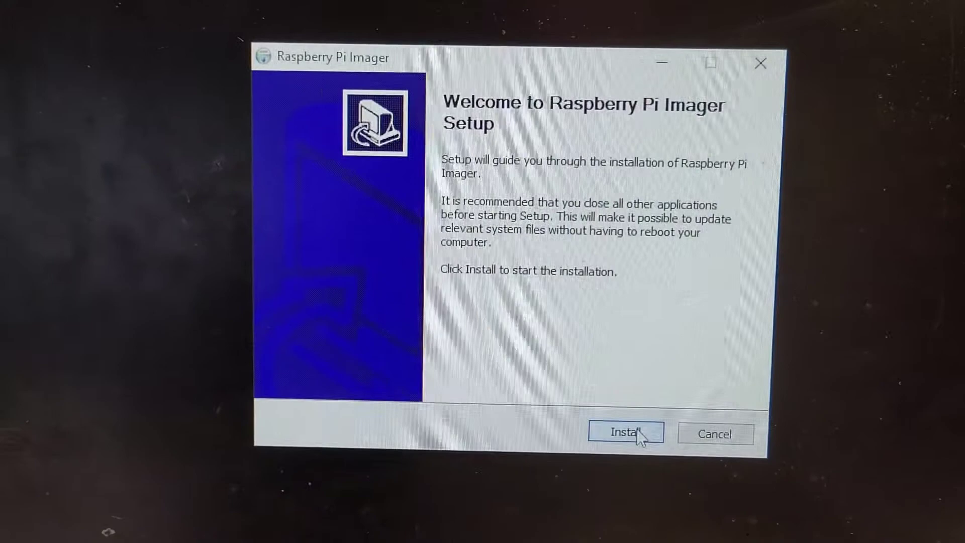
pyautogui.click(625, 433)
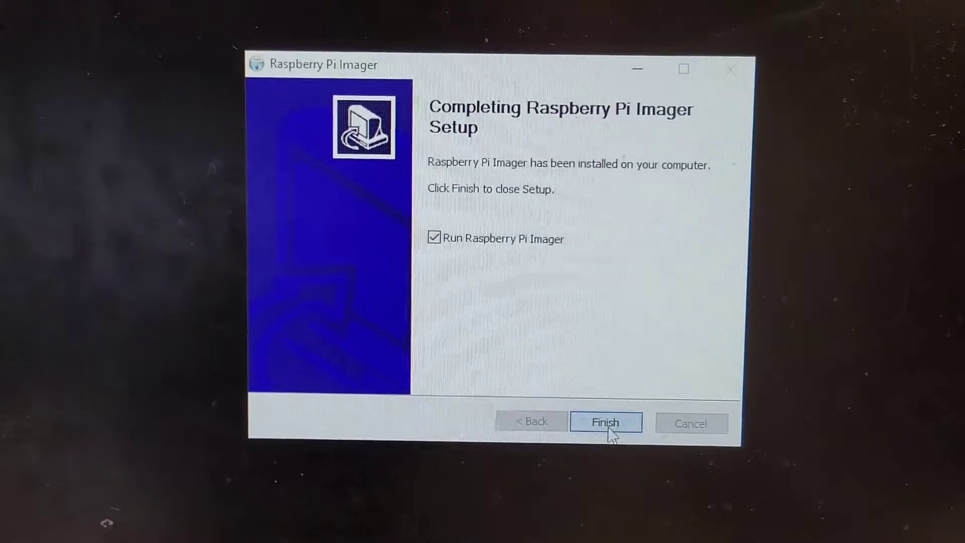
pyautogui.click(606, 423)
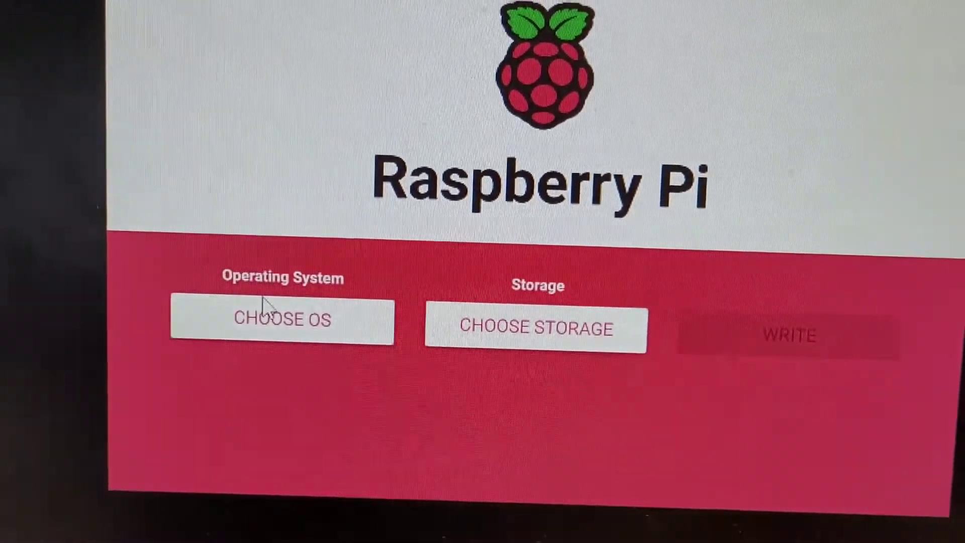
# Step: Pick Raspberry Pi OS (64-bit) from the 'Raspberry Pi OS (other)' category
pyautogui.click(282, 320)
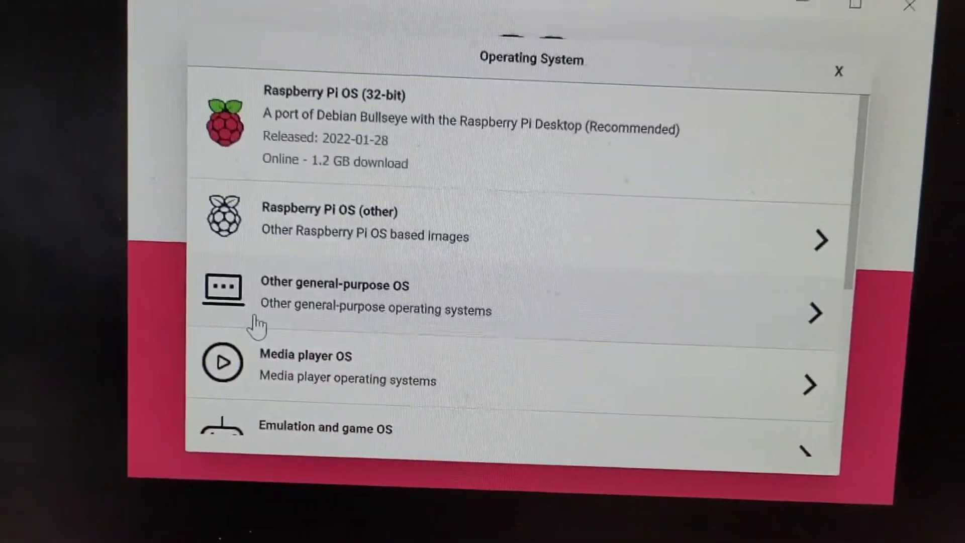
pyautogui.click(838, 71)
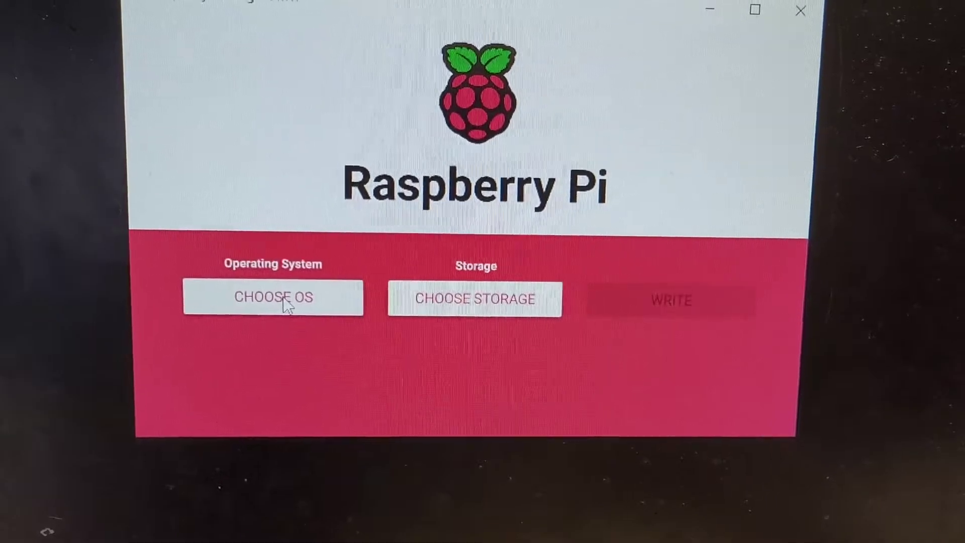
pyautogui.click(272, 298)
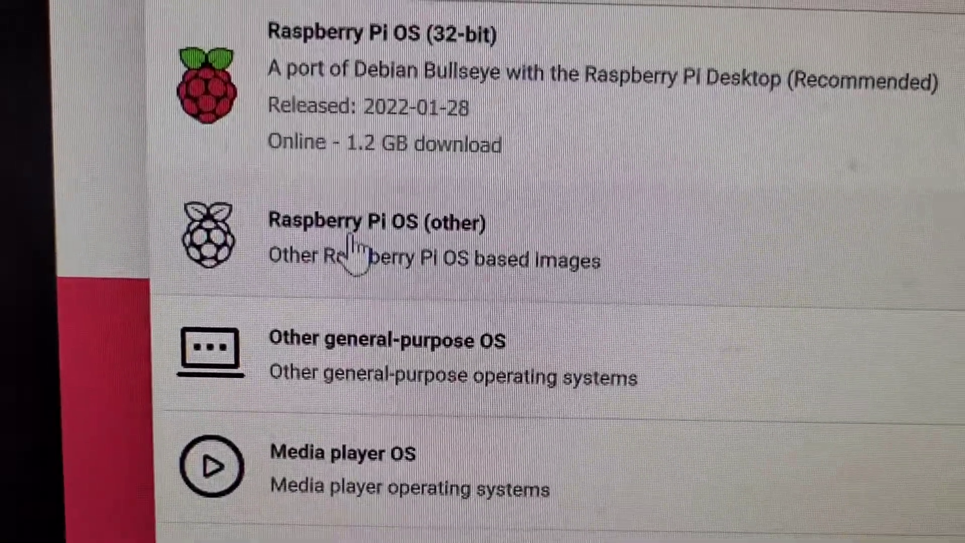
pyautogui.click(369, 241)
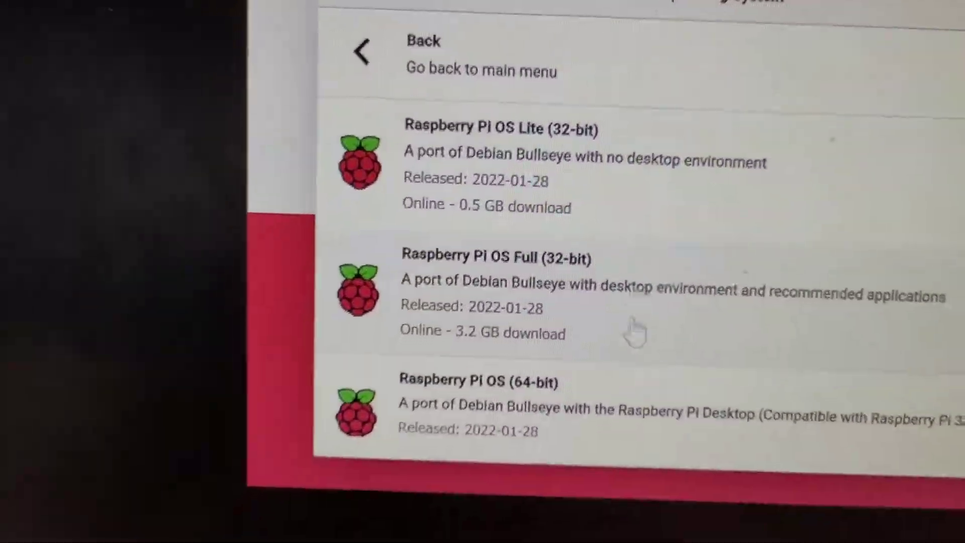
pyautogui.scroll(-3)
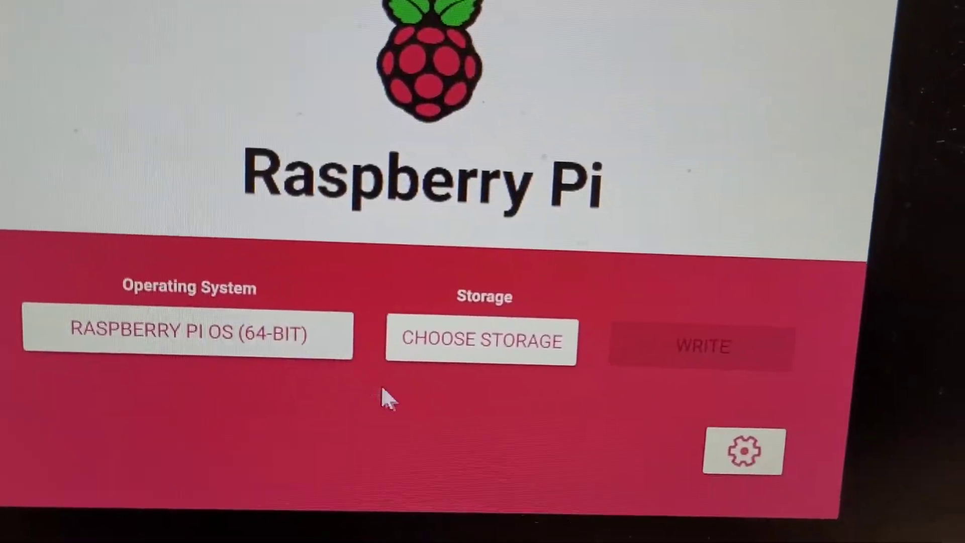
pyautogui.click(480, 340)
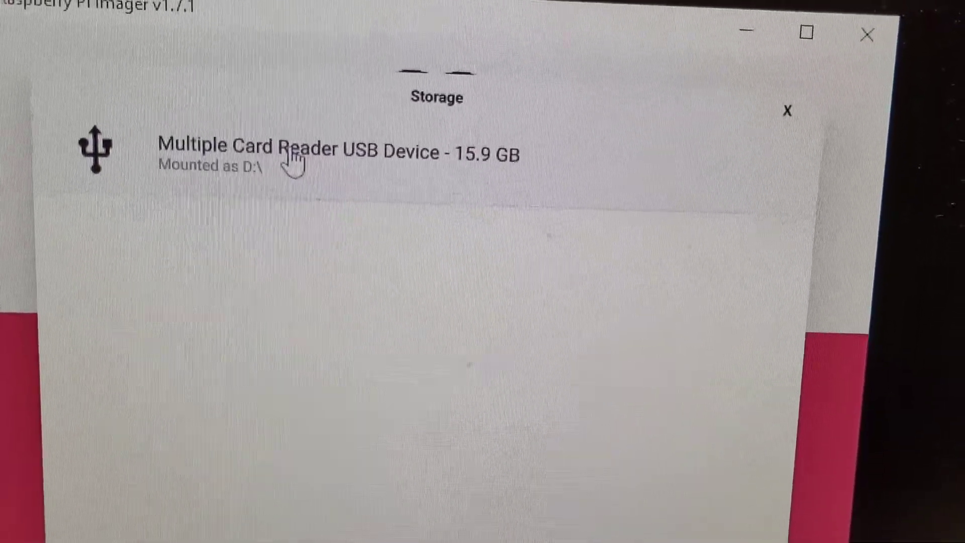
# Step: Write to the 15.9 GB Multiple Card Reader USB Device, accepting the erase warning
pyautogui.click(338, 153)
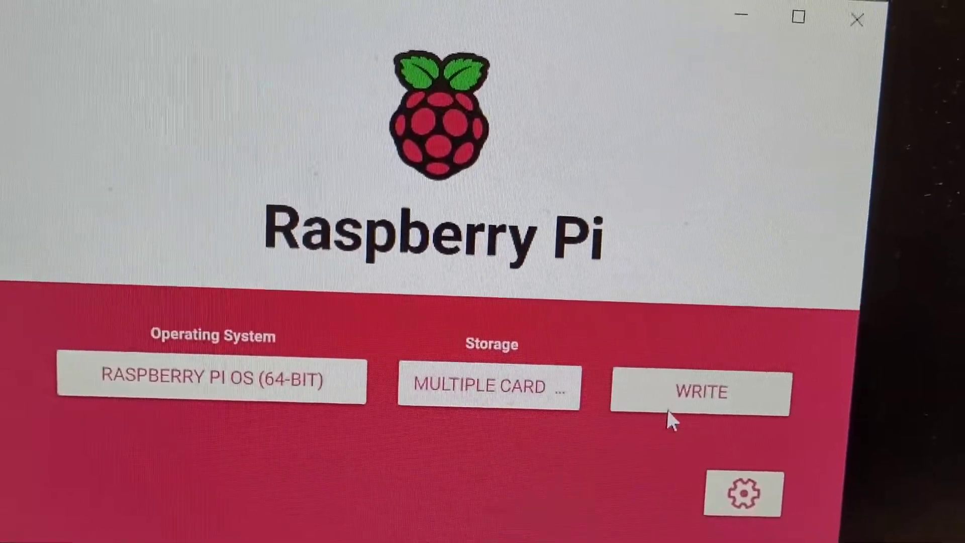
pyautogui.click(699, 392)
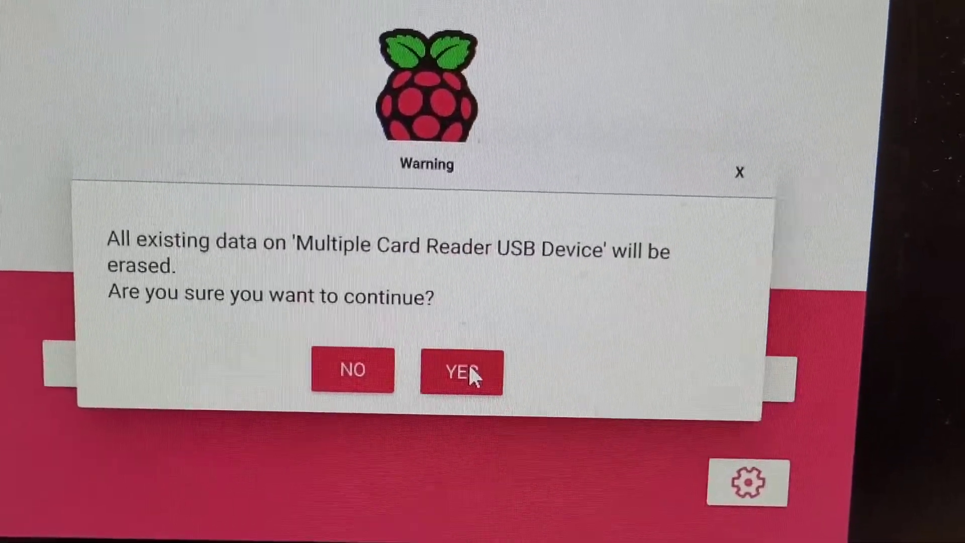
pyautogui.click(462, 371)
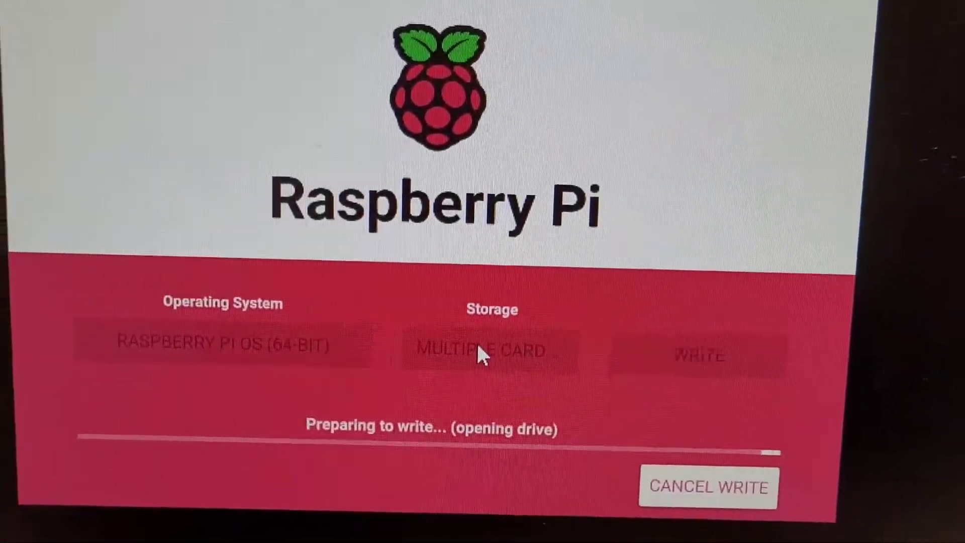